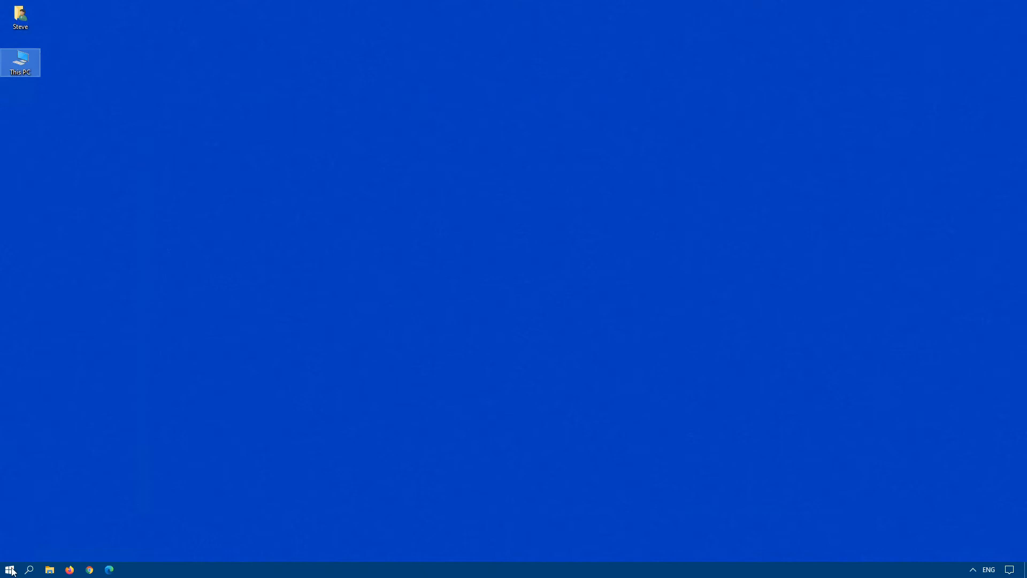
# Open the group policy editor and show Computer Configuration's Windows Settings > Security Settings categories.
pyautogui.click(9, 569)
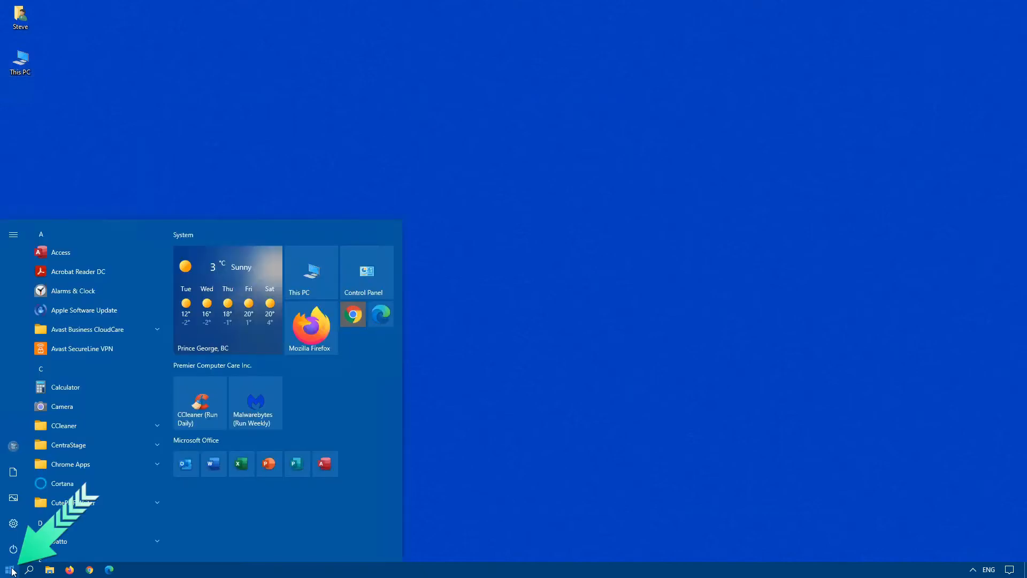
pyautogui.write('gro')
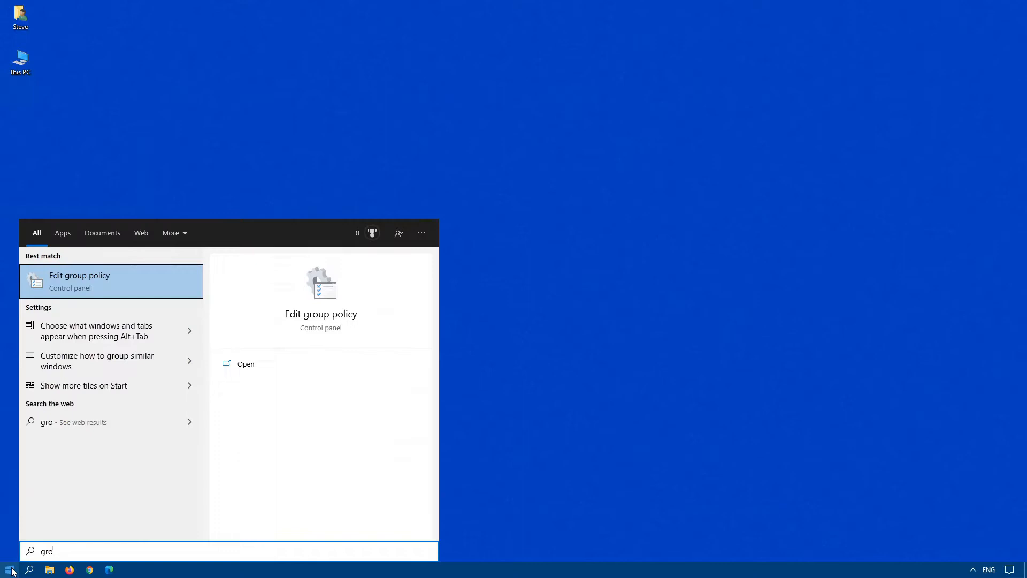
pyautogui.write('u')
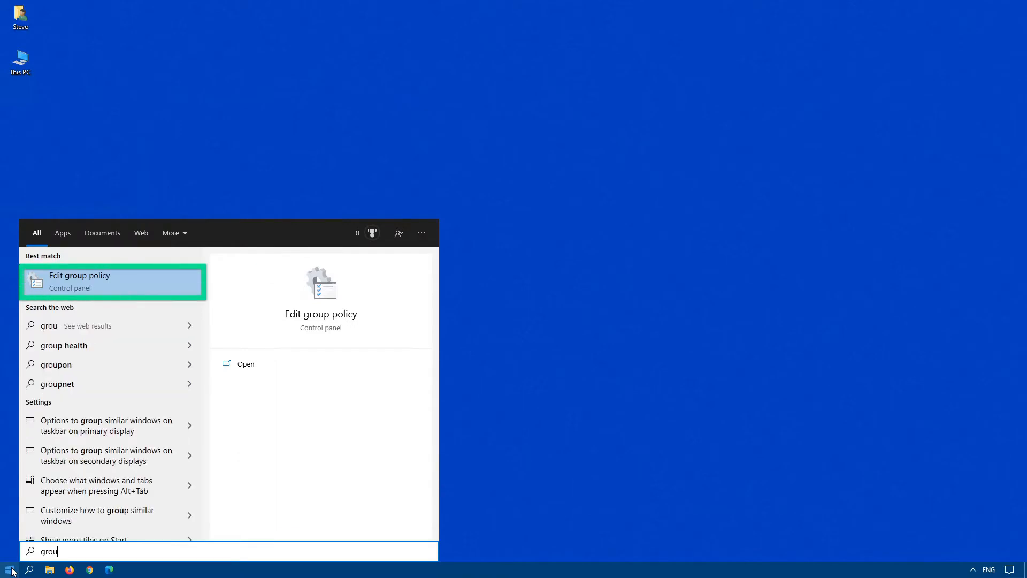
pyautogui.moveTo(134, 271)
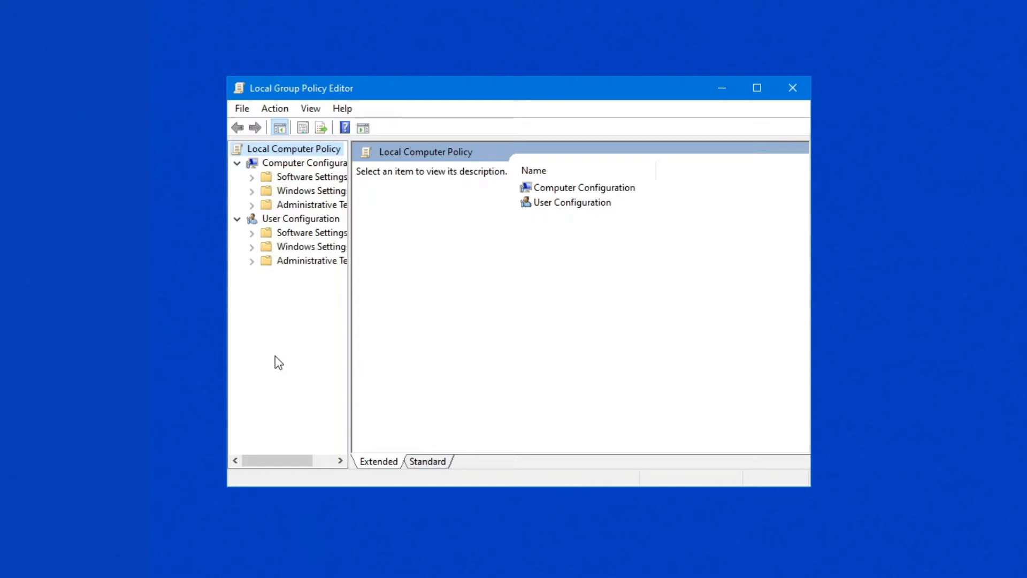
pyautogui.moveTo(497, 419)
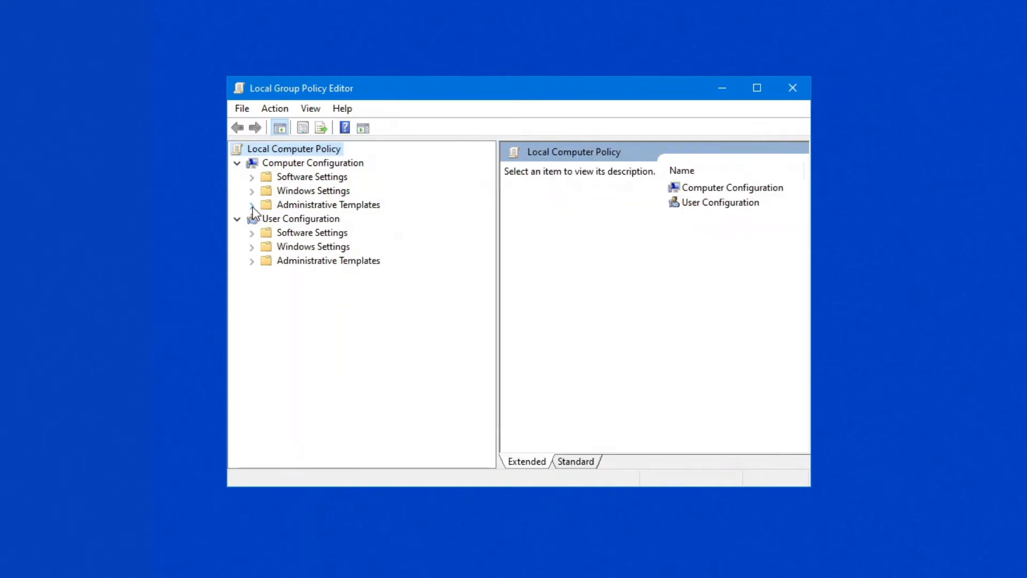
pyautogui.click(251, 190)
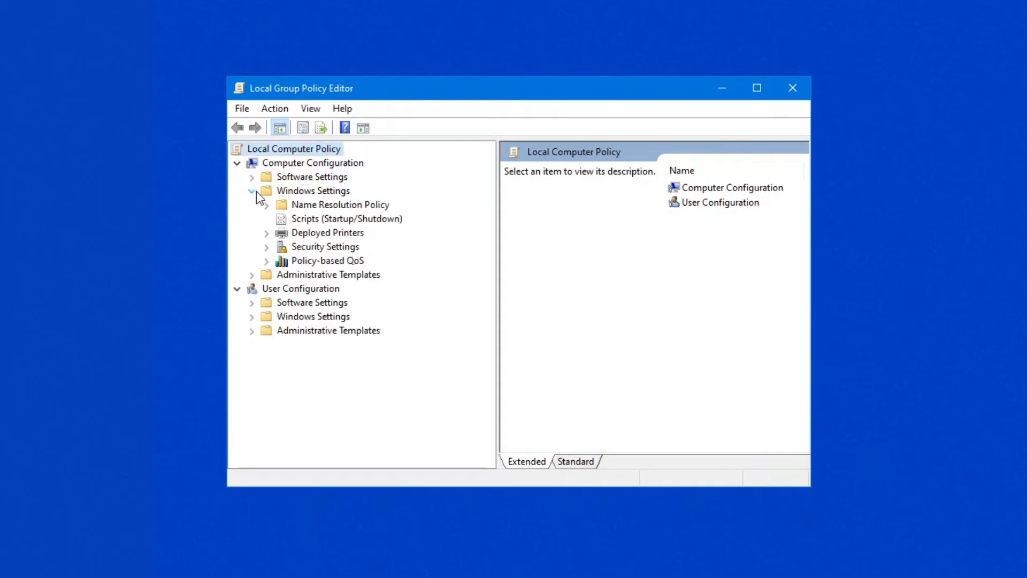
pyautogui.click(324, 246)
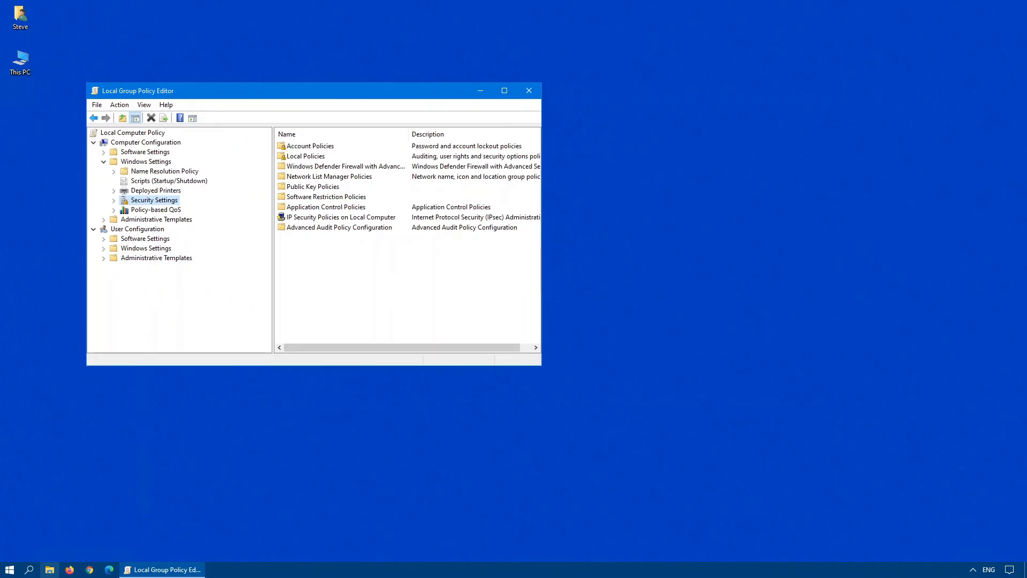
# Search 'sec' and launch Local Security Policy.
pyautogui.click(10, 568)
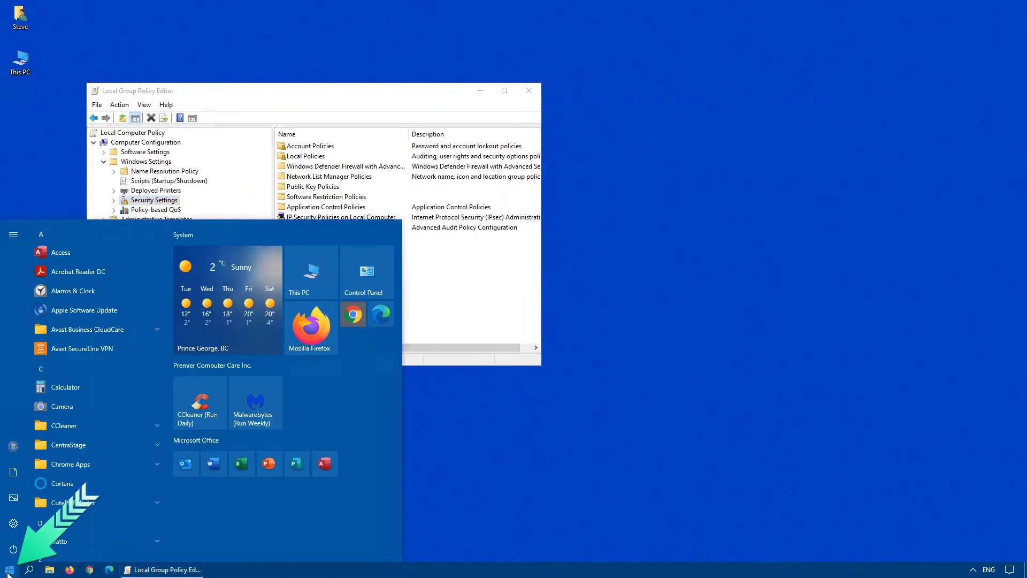
pyautogui.write('sec')
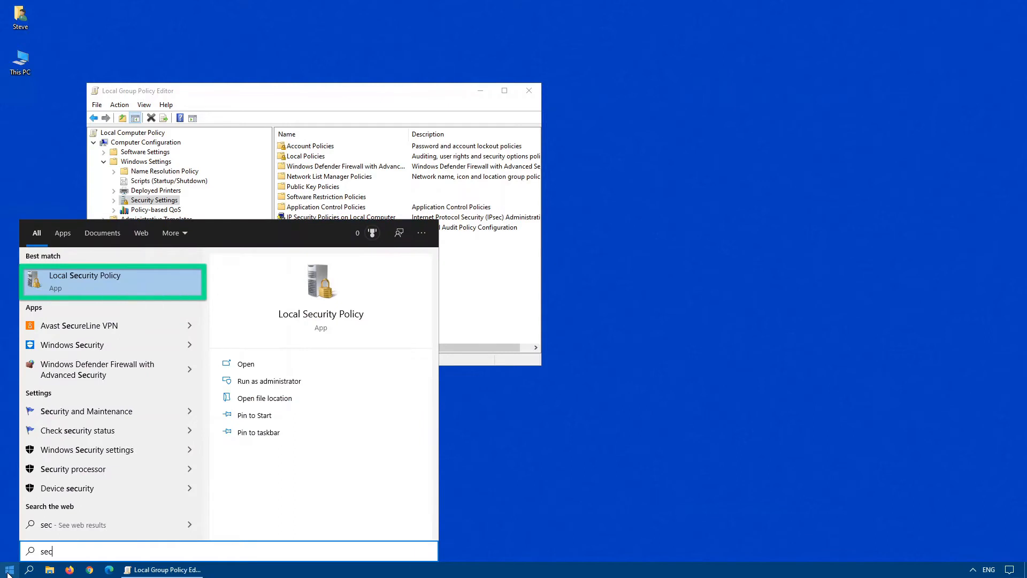
pyautogui.moveTo(59, 132)
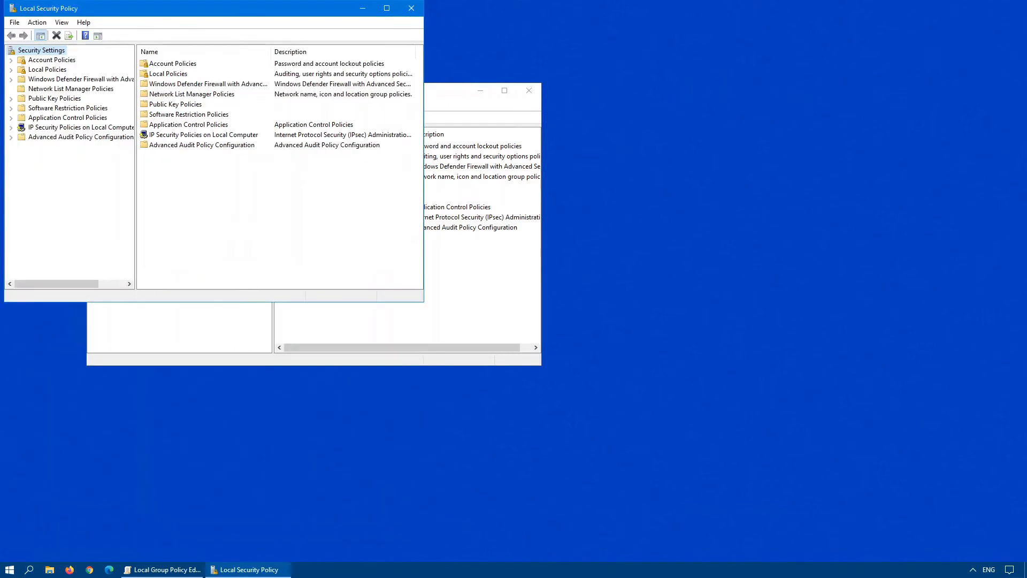
pyautogui.click(163, 569)
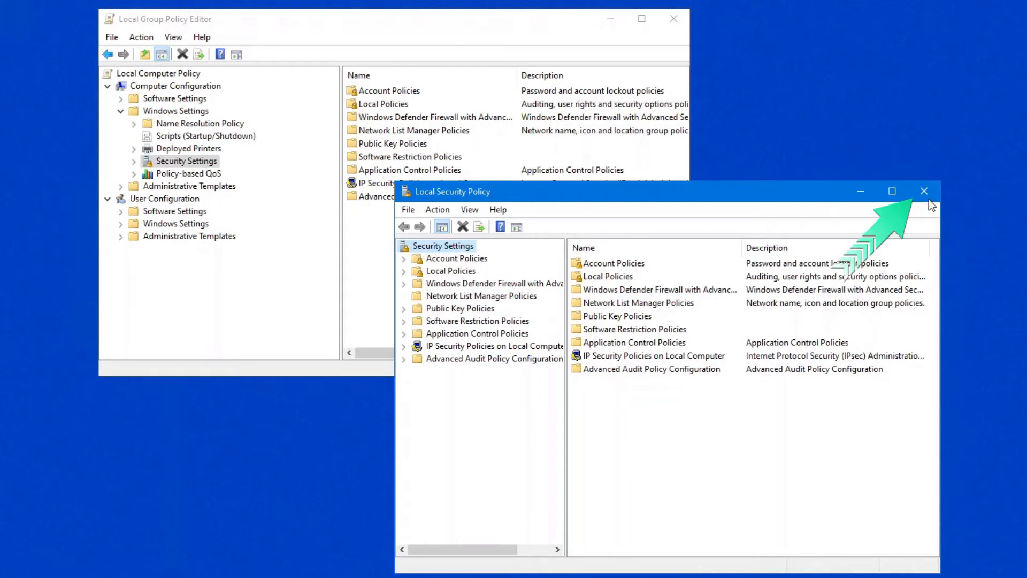
# Close the policy windows and view Accounts > Family & other users in Settings.
pyautogui.click(923, 190)
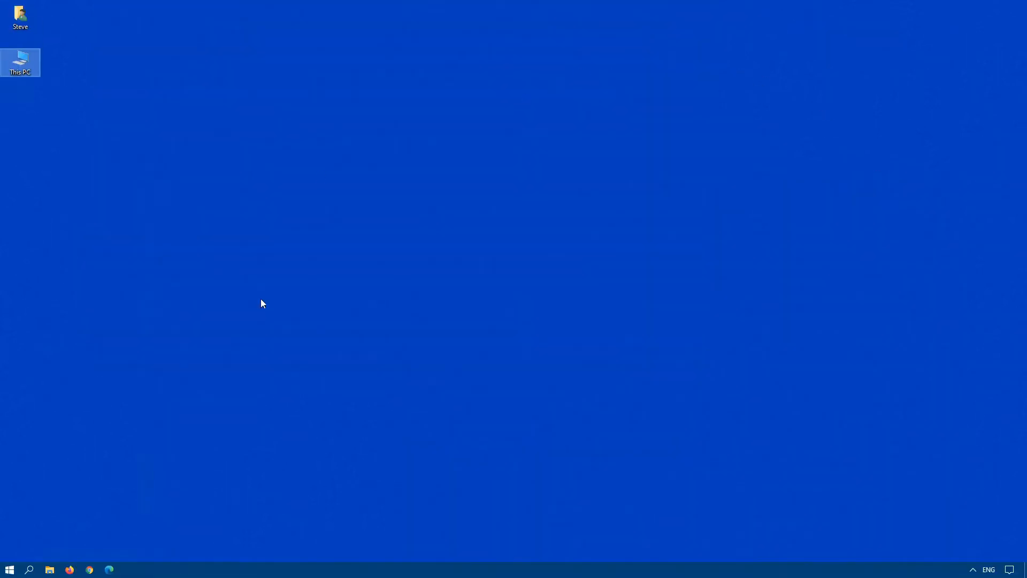
pyautogui.click(9, 570)
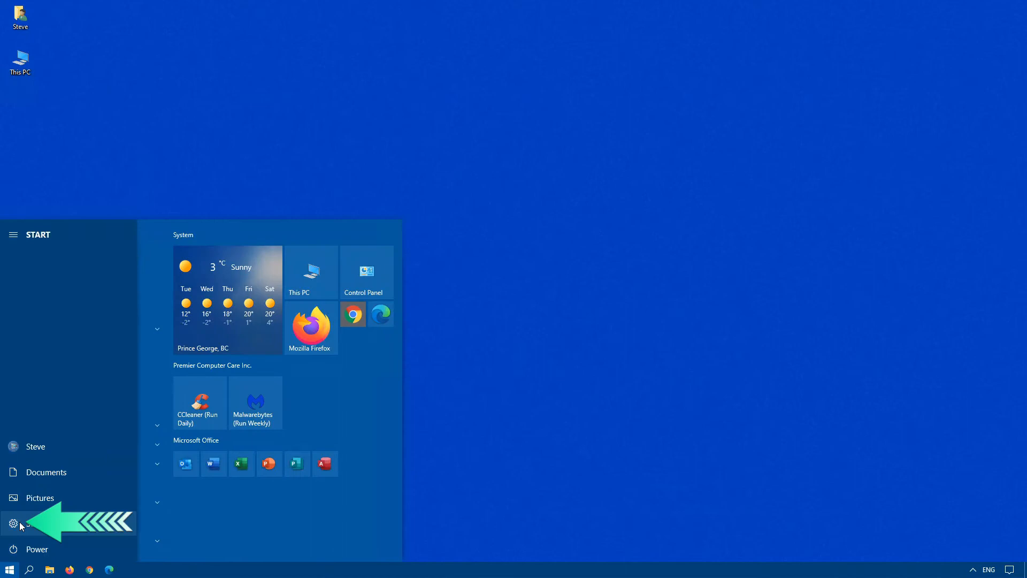
pyautogui.click(13, 523)
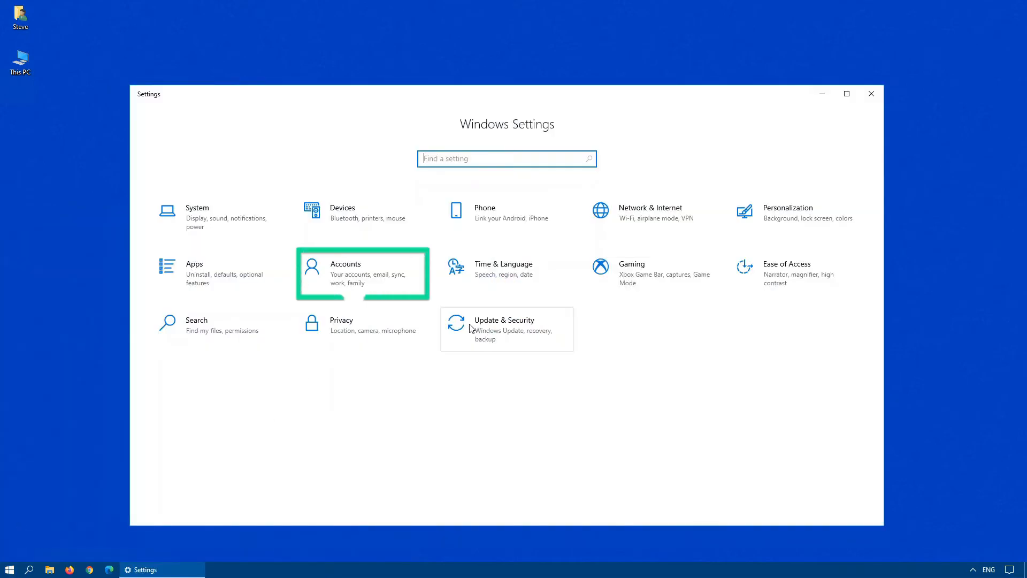
pyautogui.click(362, 274)
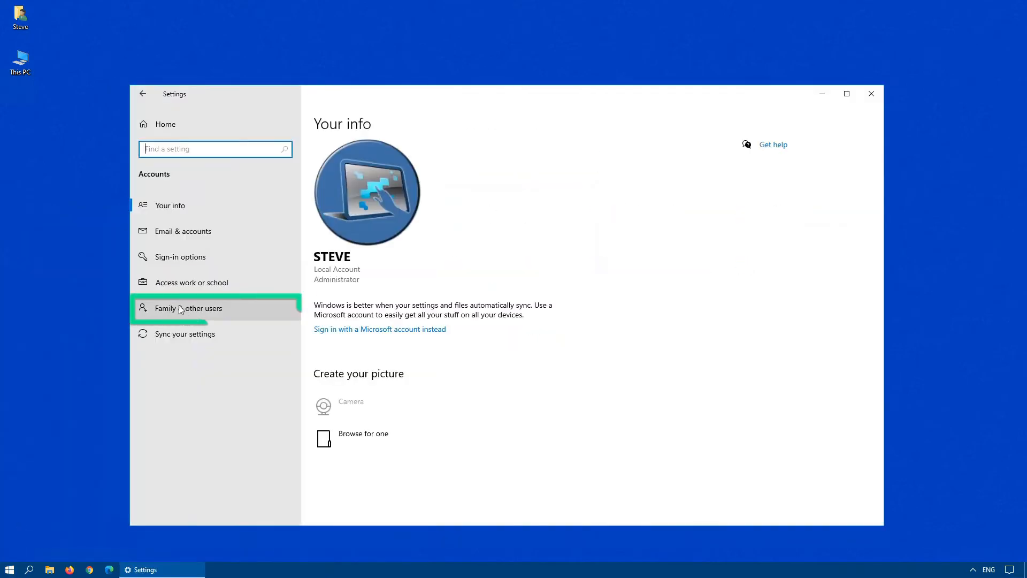
pyautogui.click(191, 308)
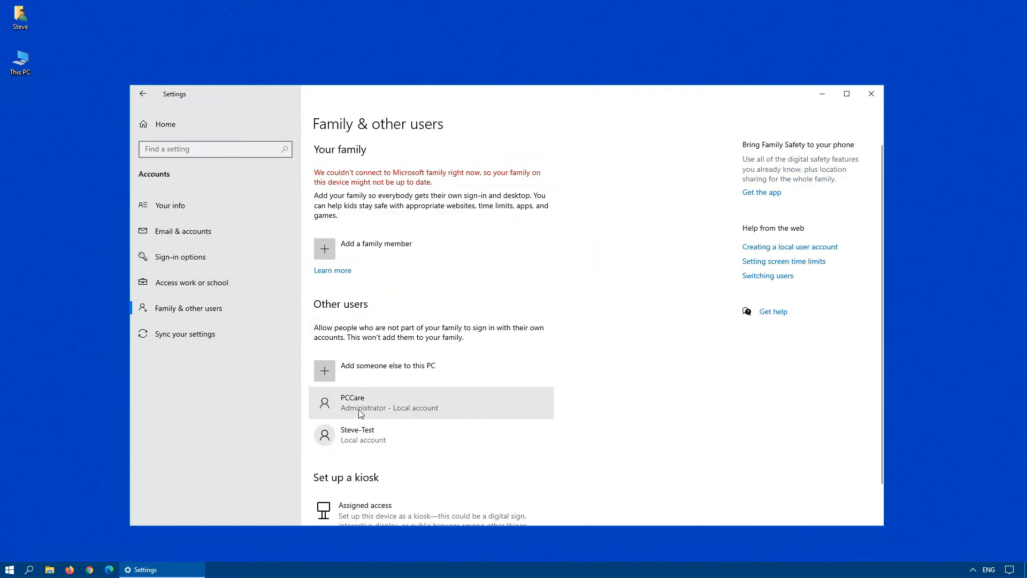
pyautogui.moveTo(393, 418)
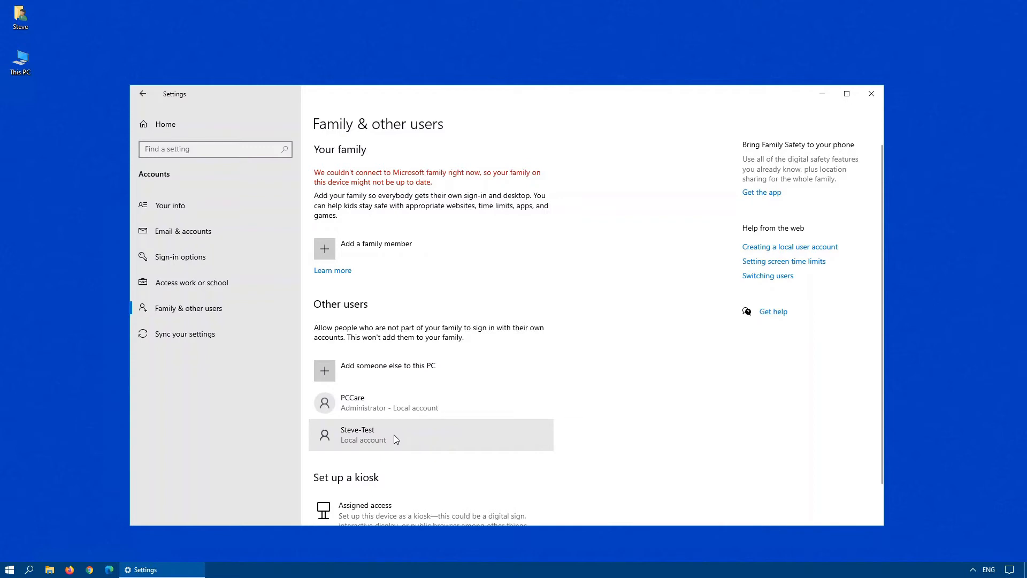
pyautogui.moveTo(870, 93)
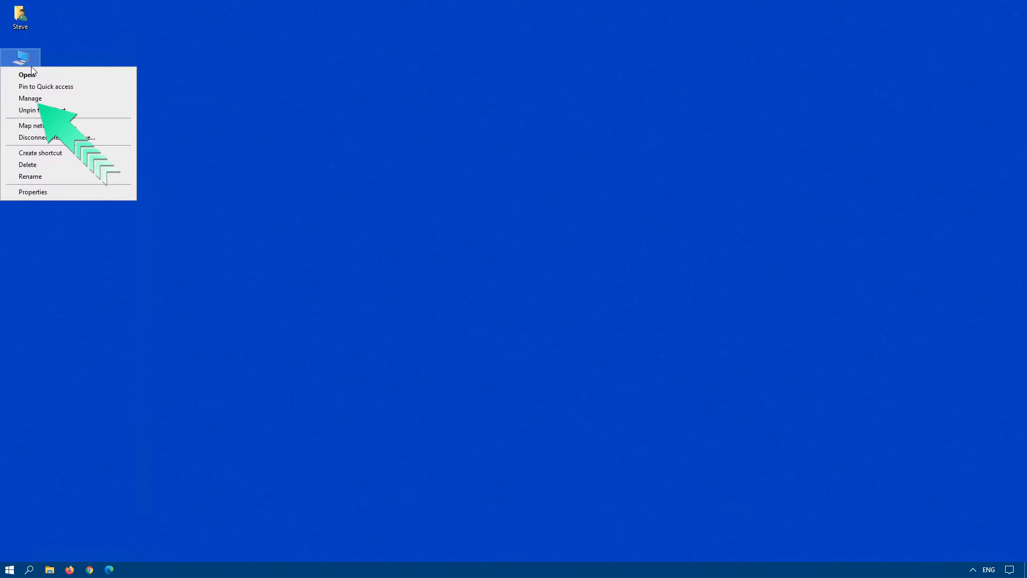
# In Computer Management's Local Users and Groups, confirm Steve-Test is a member of Users.
pyautogui.click(30, 98)
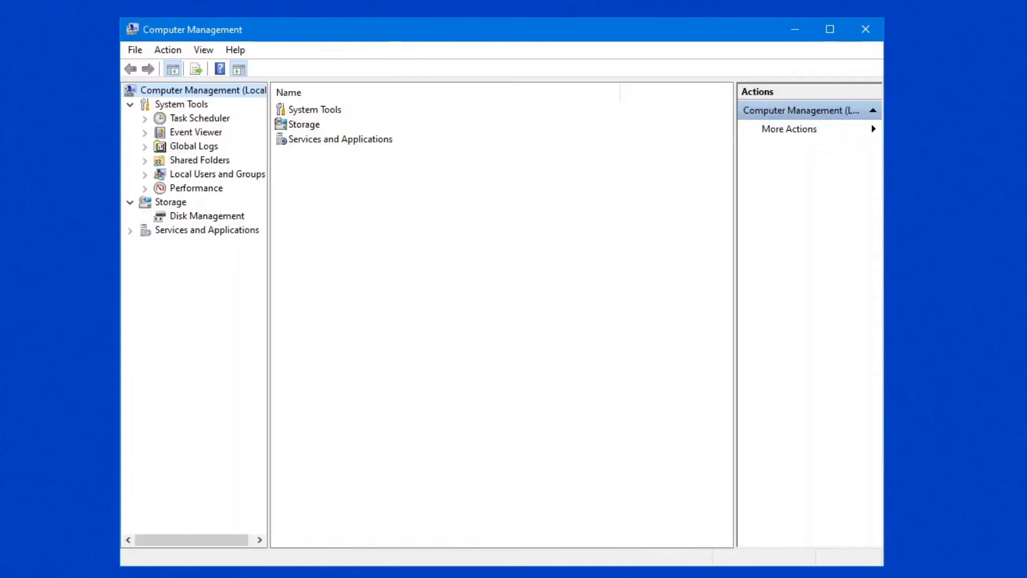
pyautogui.click(218, 173)
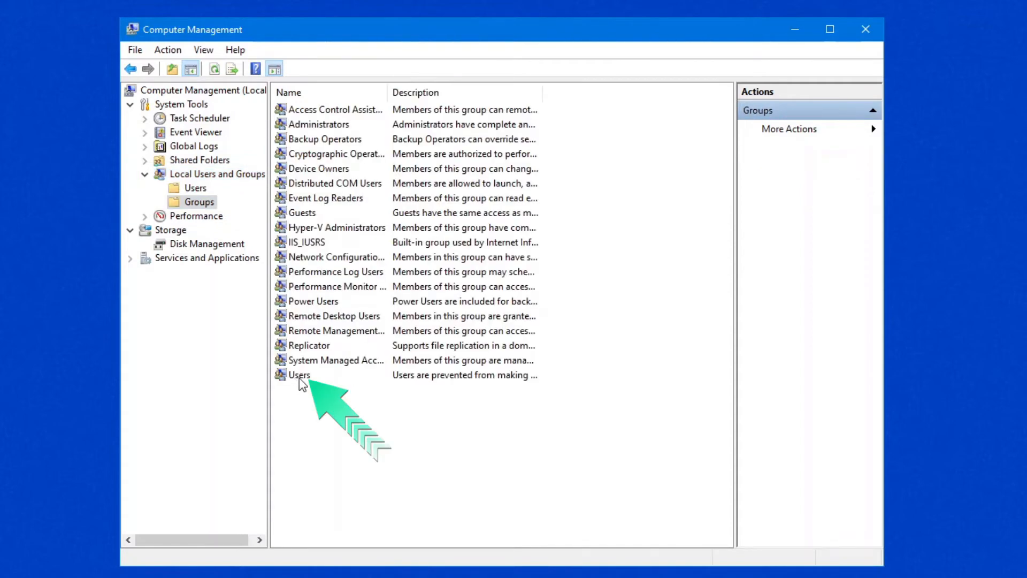
pyautogui.doubleClick(298, 374)
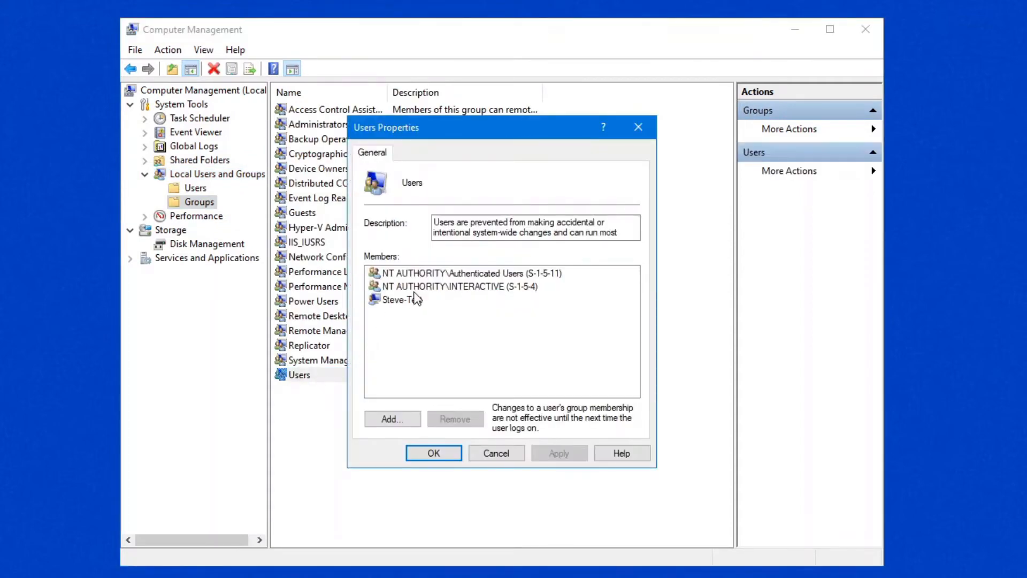
pyautogui.moveTo(462, 309)
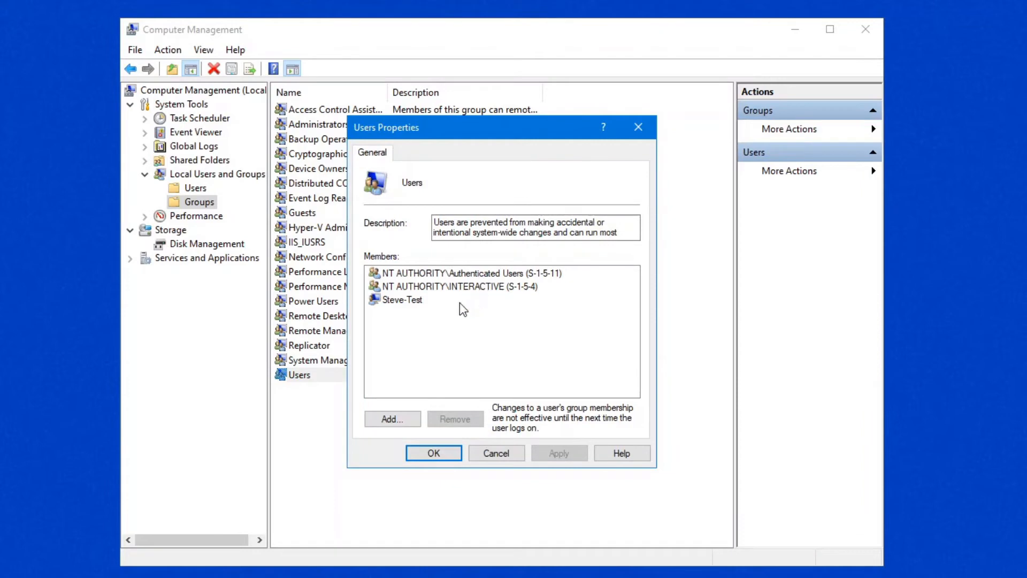
pyautogui.moveTo(418, 305)
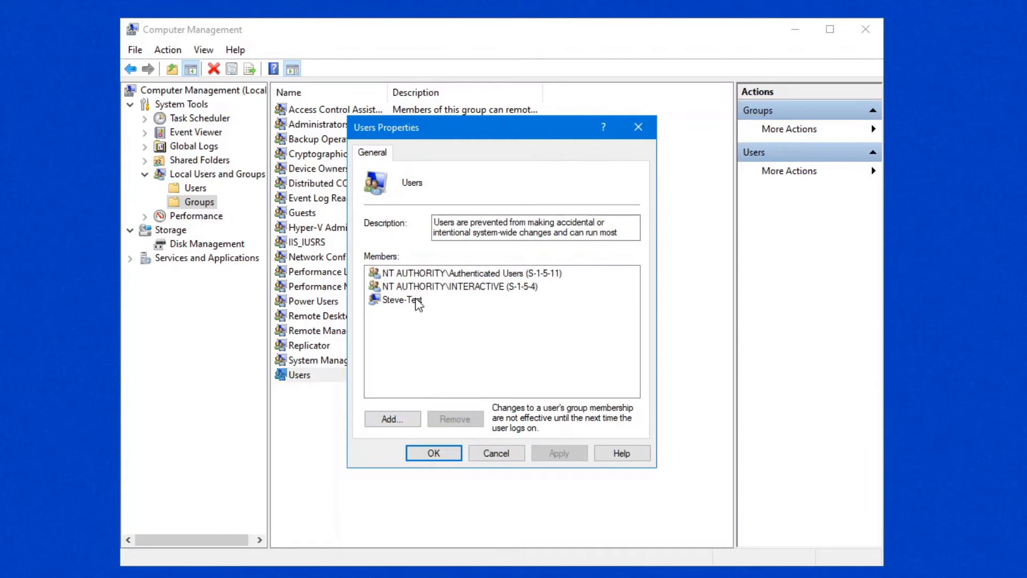
pyautogui.moveTo(418, 309)
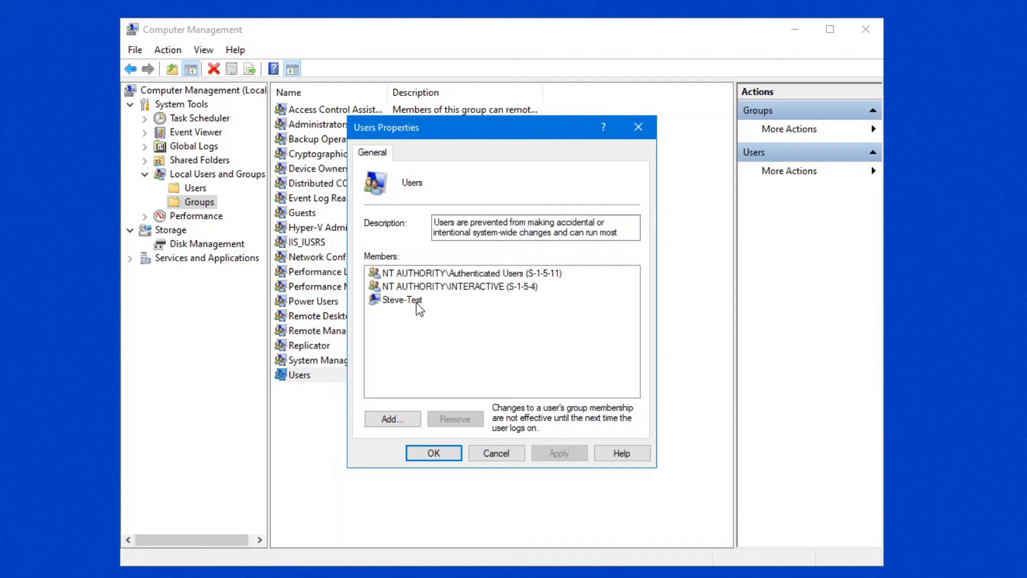
pyautogui.click(433, 453)
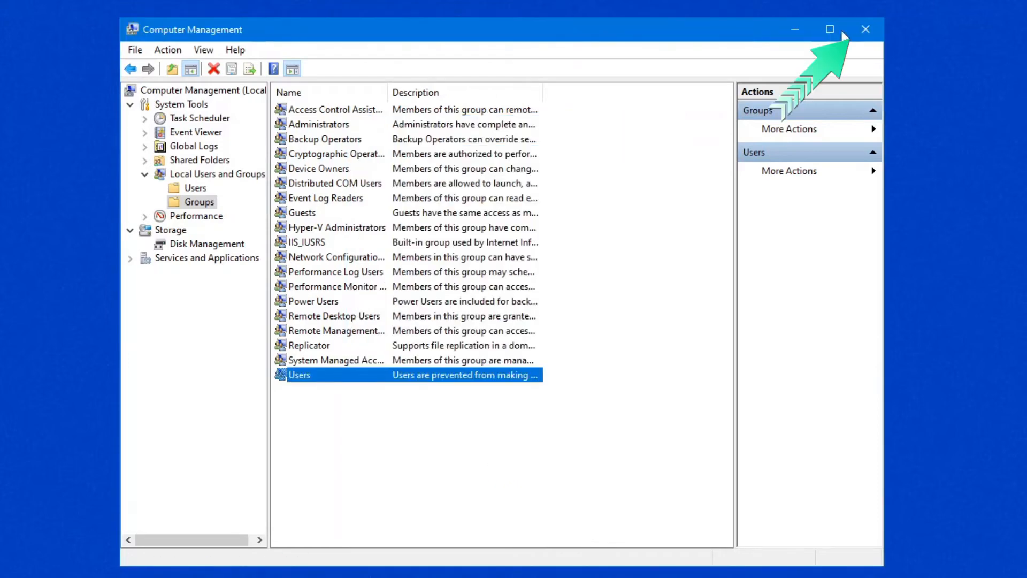
# Close Computer Management and launch Command Prompt as administrator.
pyautogui.click(865, 29)
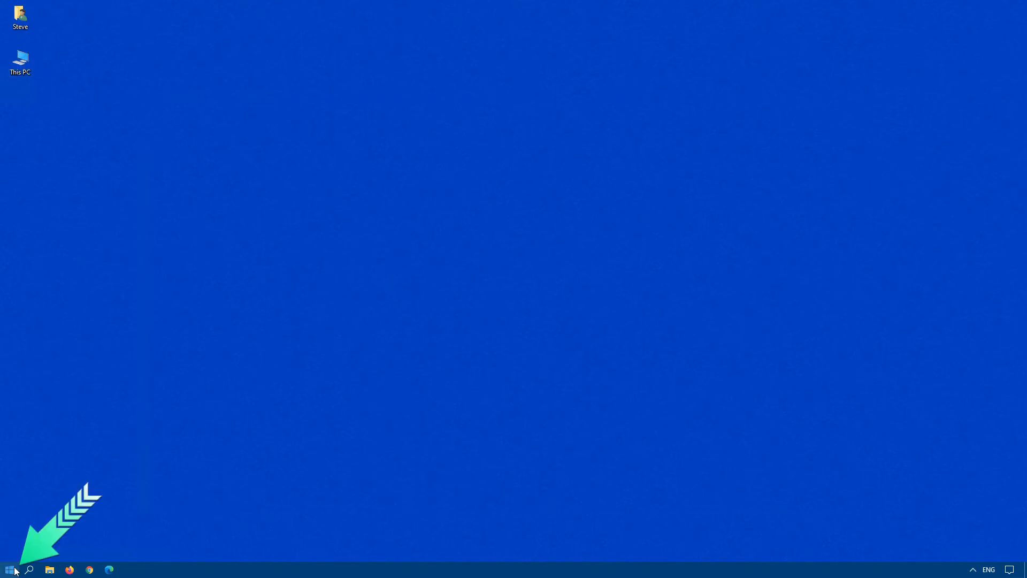
pyautogui.rightClick(9, 569)
pyautogui.write('comm')
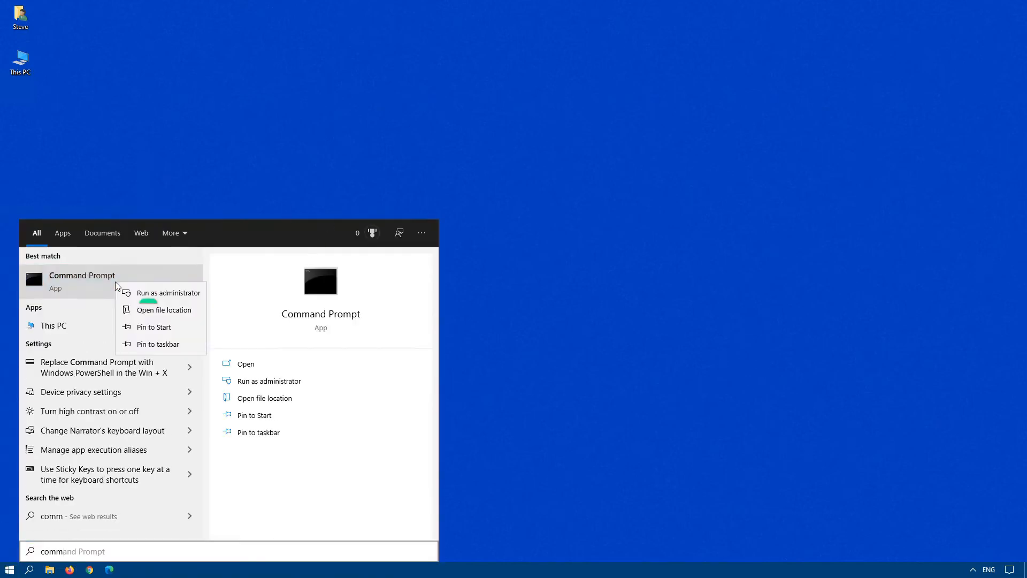
pyautogui.click(169, 292)
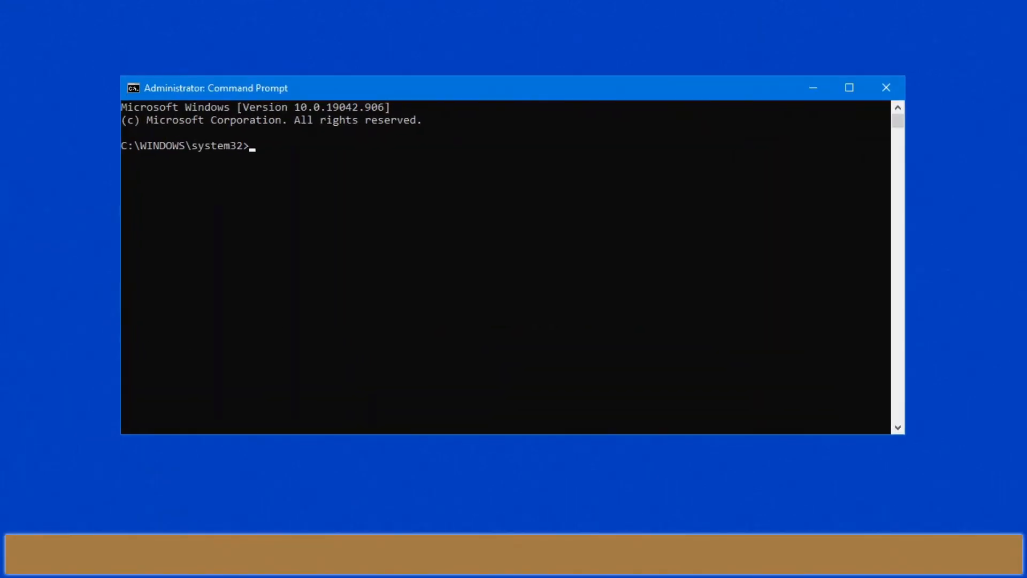
# Run 'secedit /configure /cfg %windir%\inf\defltbase.inf /db defltbase.sdb /verbose' to reset security policy.
pyautogui.write('secedit /configure /cfg %windir%\\inf\\defltbase.inf /db defltbase.sdb /verbose')
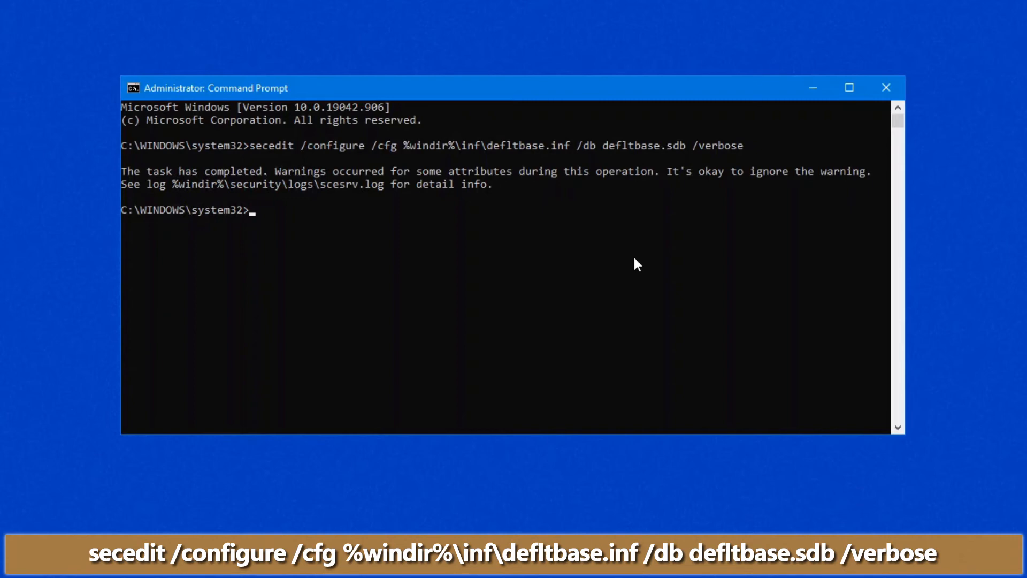
pyautogui.rightClick(20, 56)
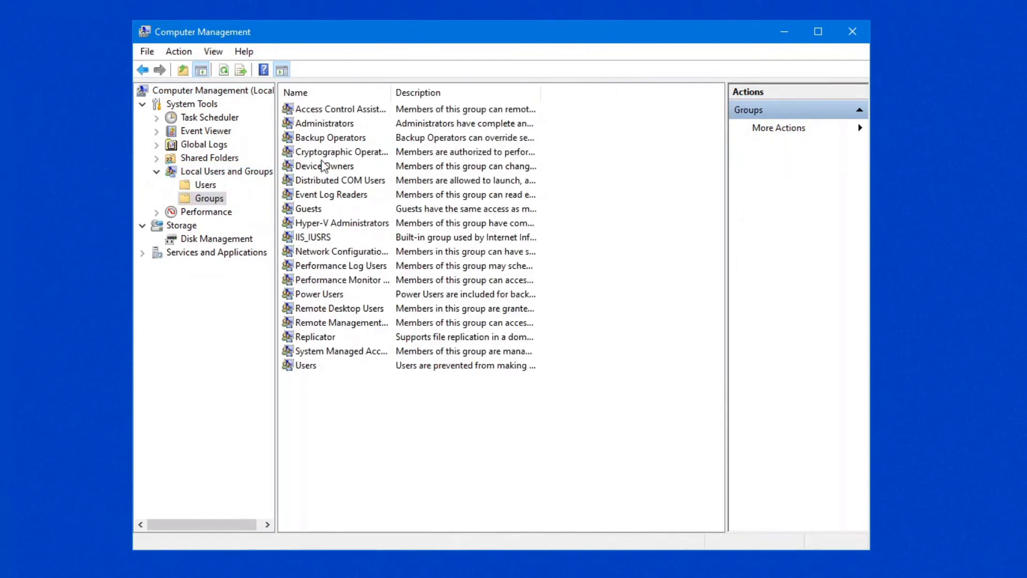
# Open the Users group properties to see only Authenticated Users and INTERACTIVE as members.
pyautogui.doubleClick(306, 365)
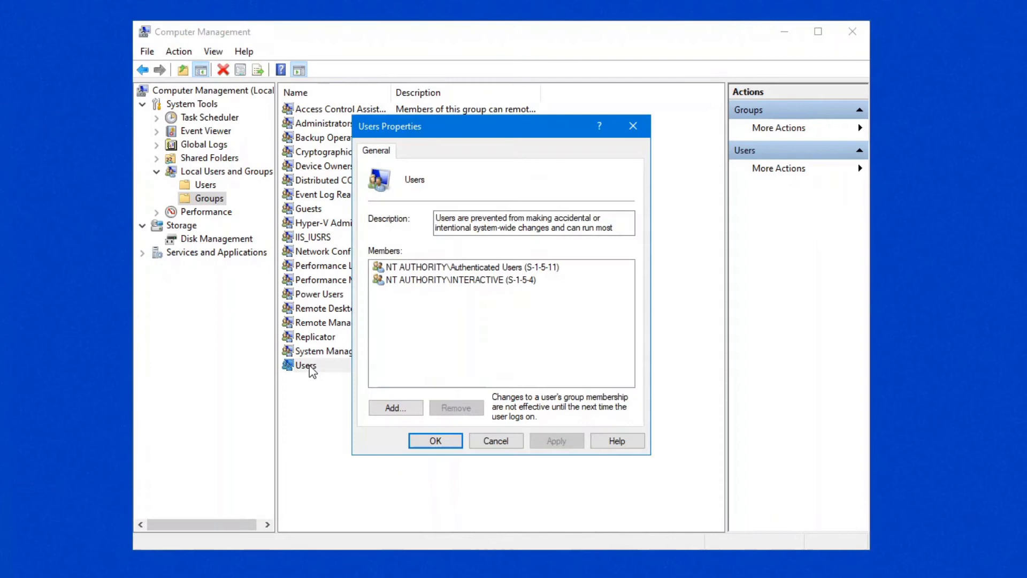
pyautogui.moveTo(472, 289)
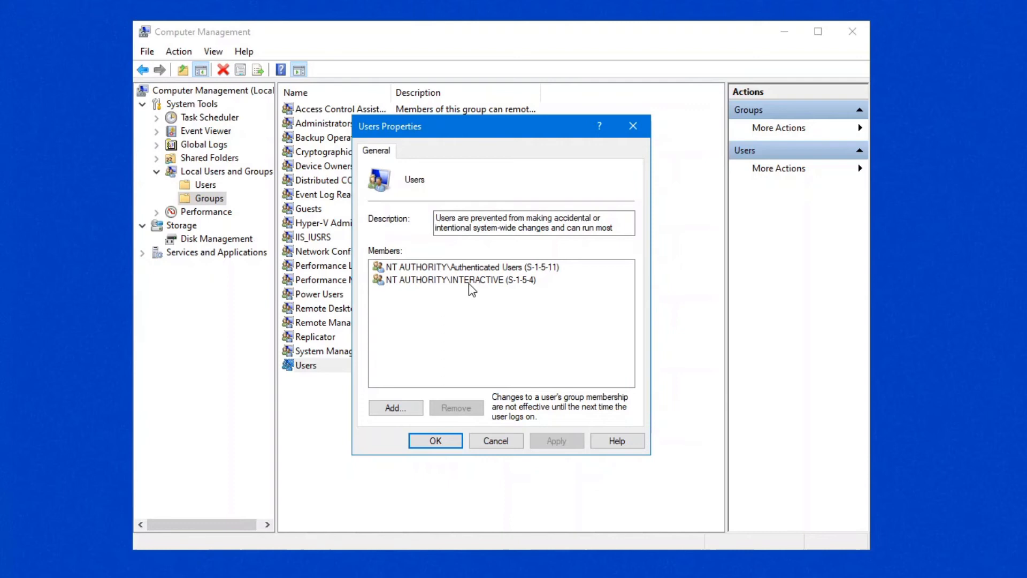
pyautogui.moveTo(496, 441)
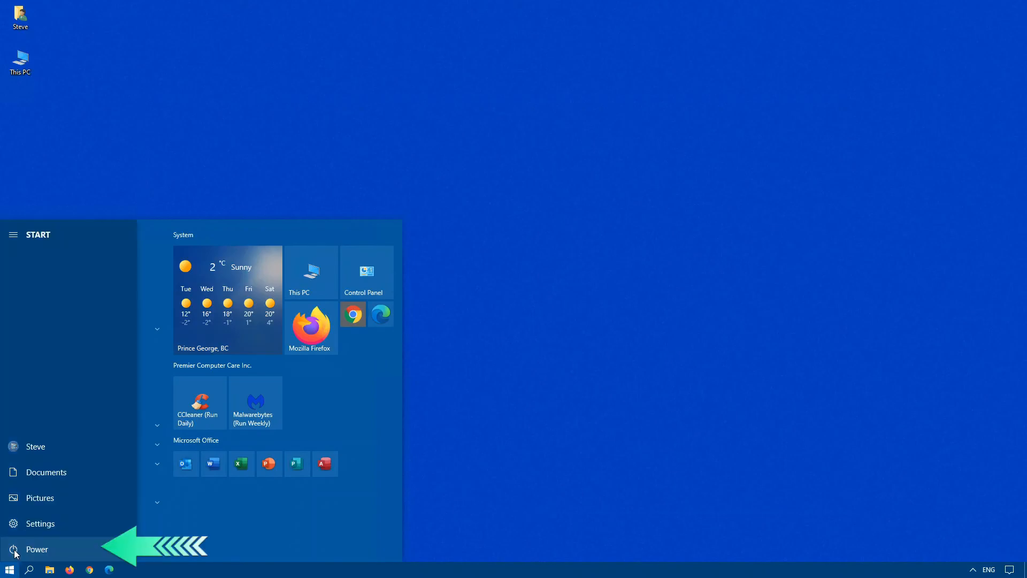
# Restart the PC and sign back in to the Steve account with its password.
pyautogui.click(35, 549)
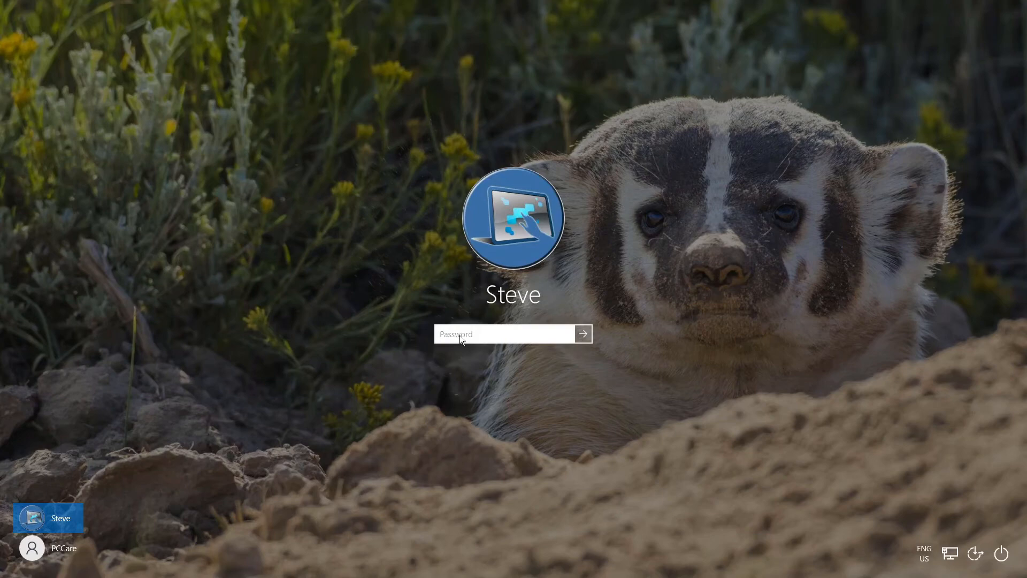
pyautogui.write('••')
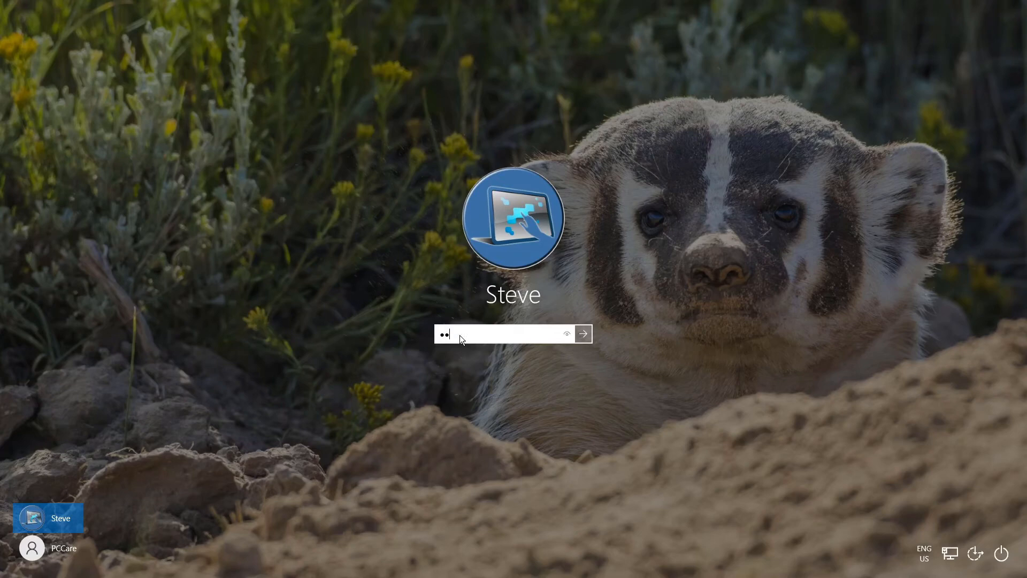
pyautogui.click(582, 334)
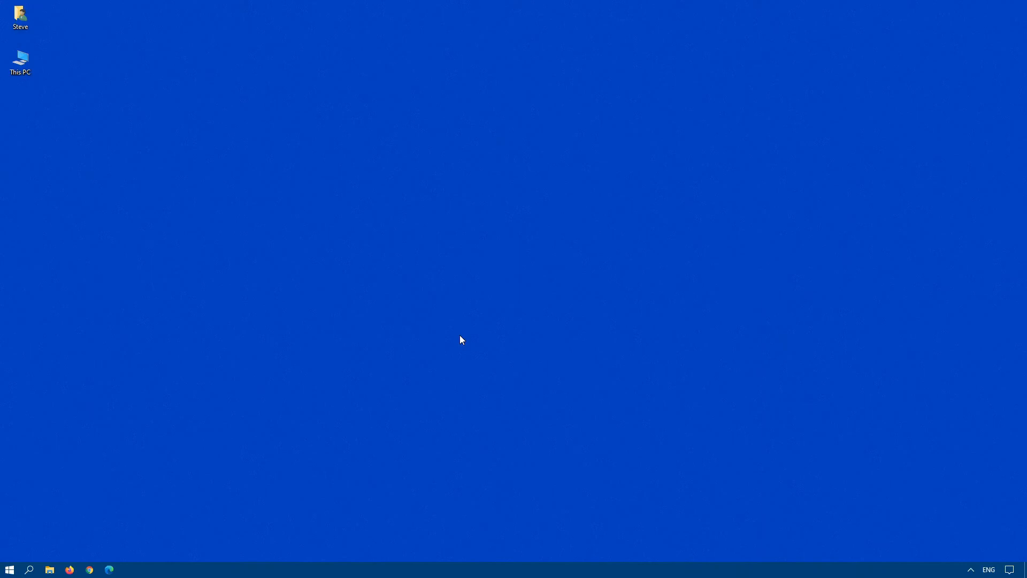
pyautogui.moveTo(9, 569)
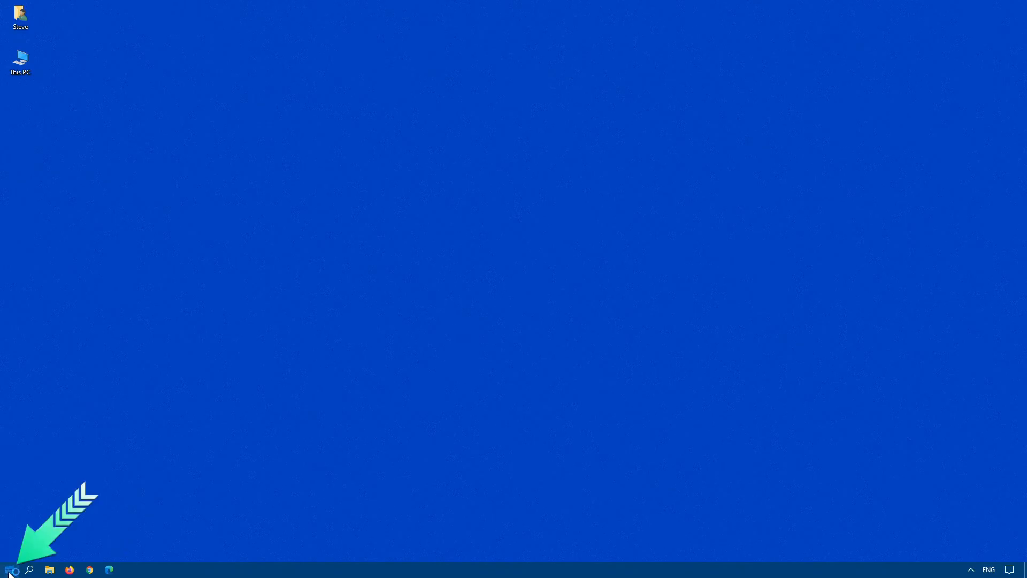
# Search 'comm' and run Command Prompt as administrator.
pyautogui.write('comm')
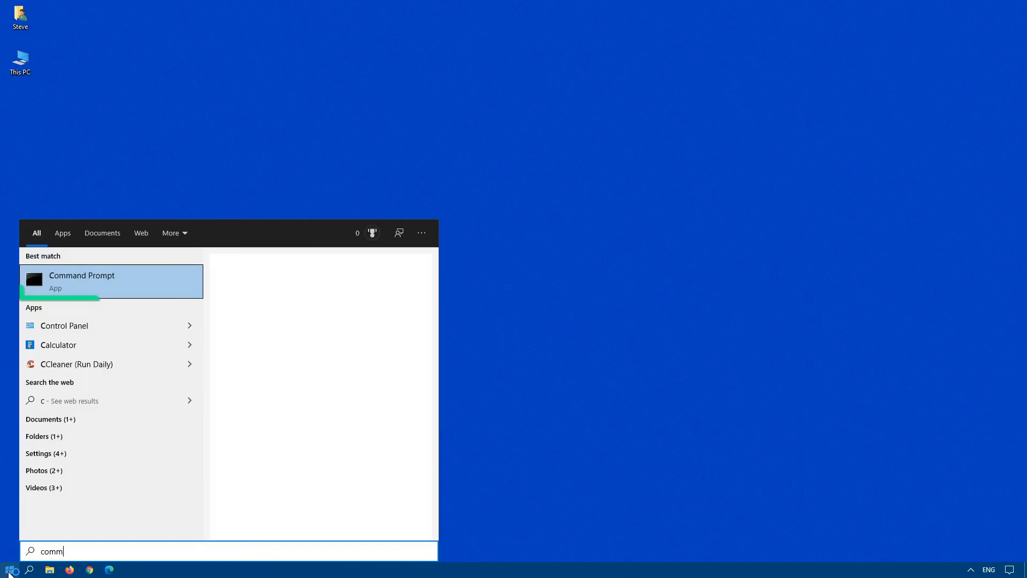
pyautogui.rightClick(81, 281)
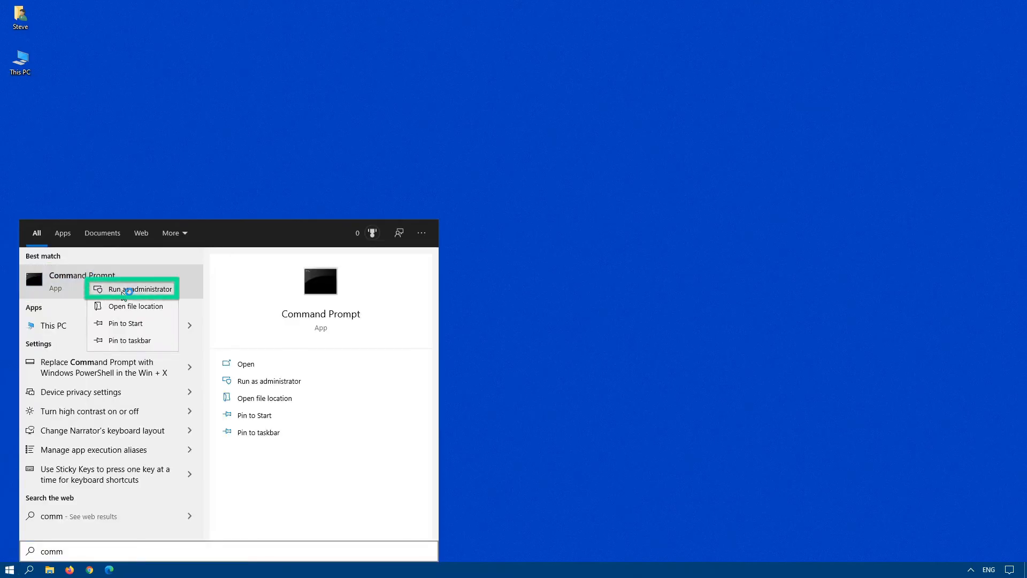
pyautogui.click(139, 289)
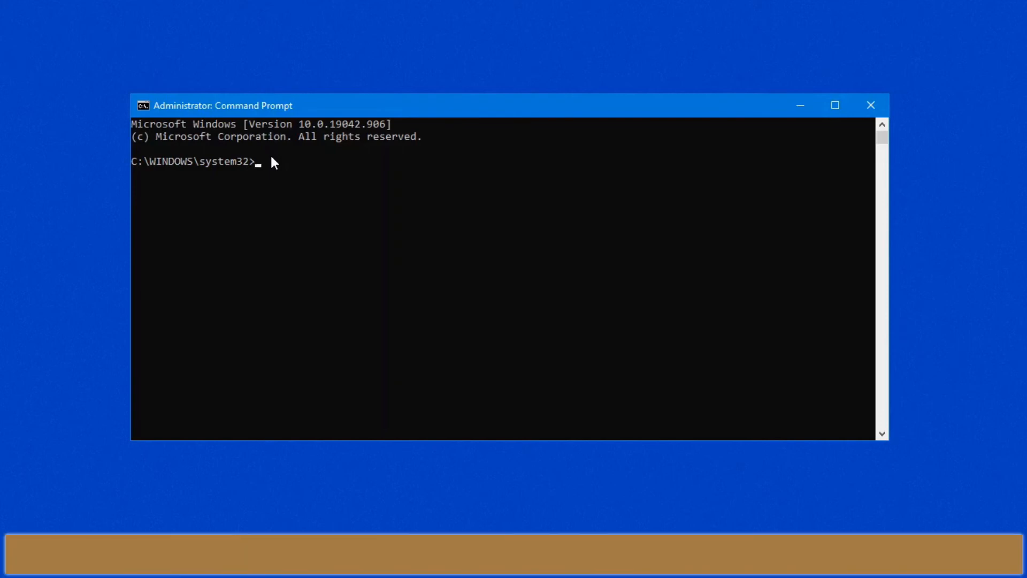
# Run 'net localgroup users steve-test /add' to re-add the account.
pyautogui.write('net localgroup user')
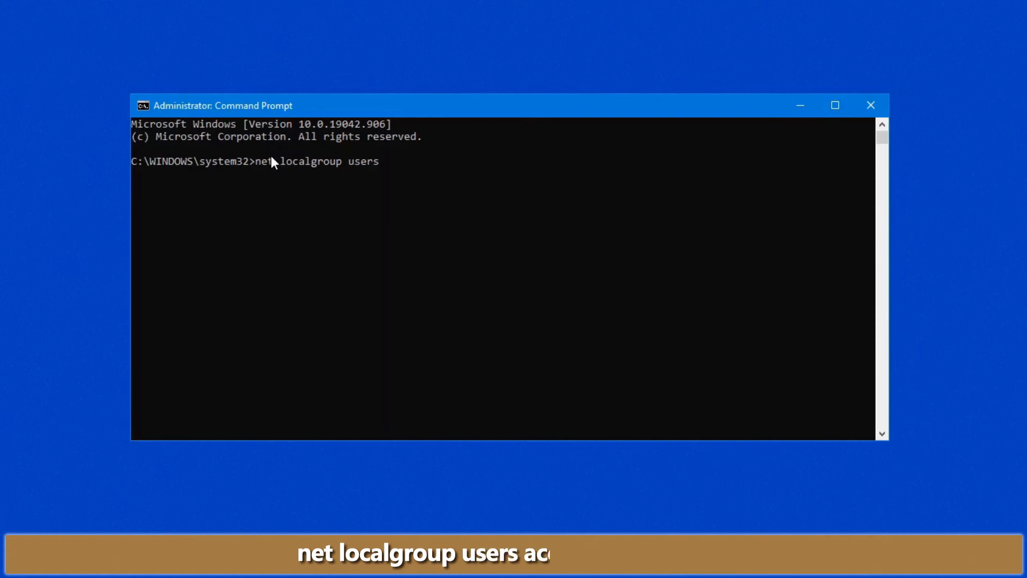
pyautogui.write('steve-test /add')
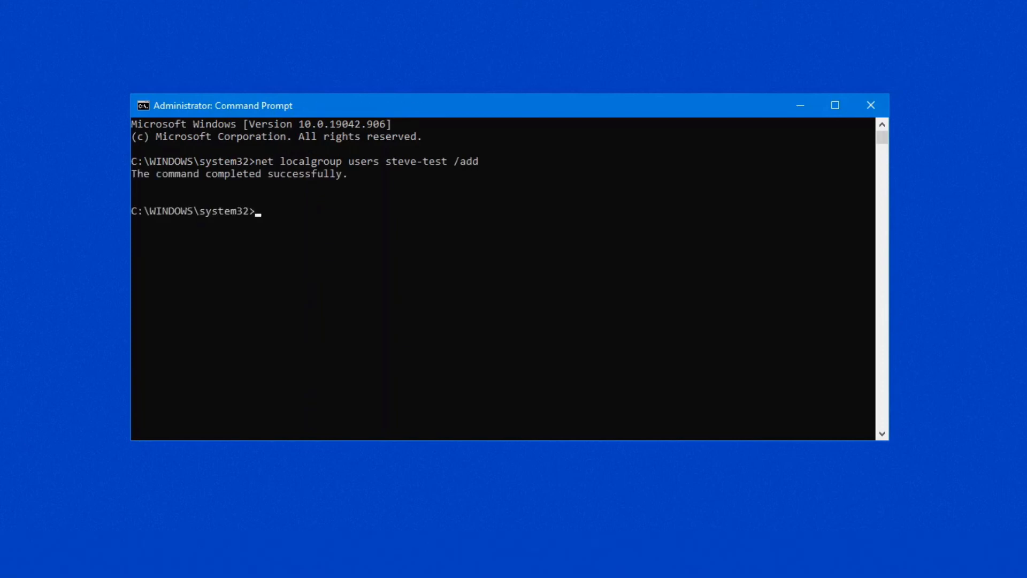
pyautogui.moveTo(871, 105)
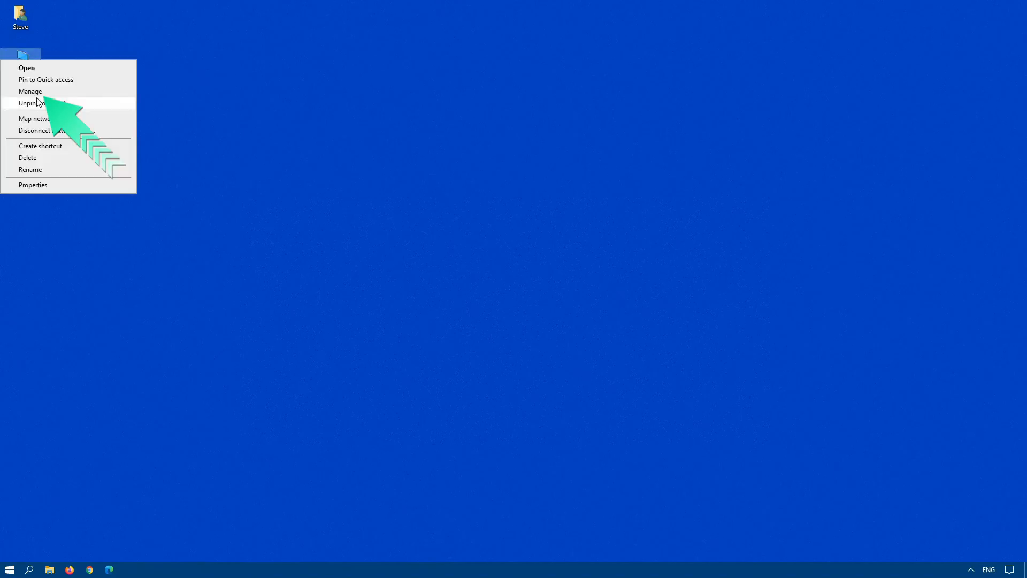
# Check in Computer Management that Steve-Test is listed among the Users group members, then close the console.
pyautogui.click(30, 91)
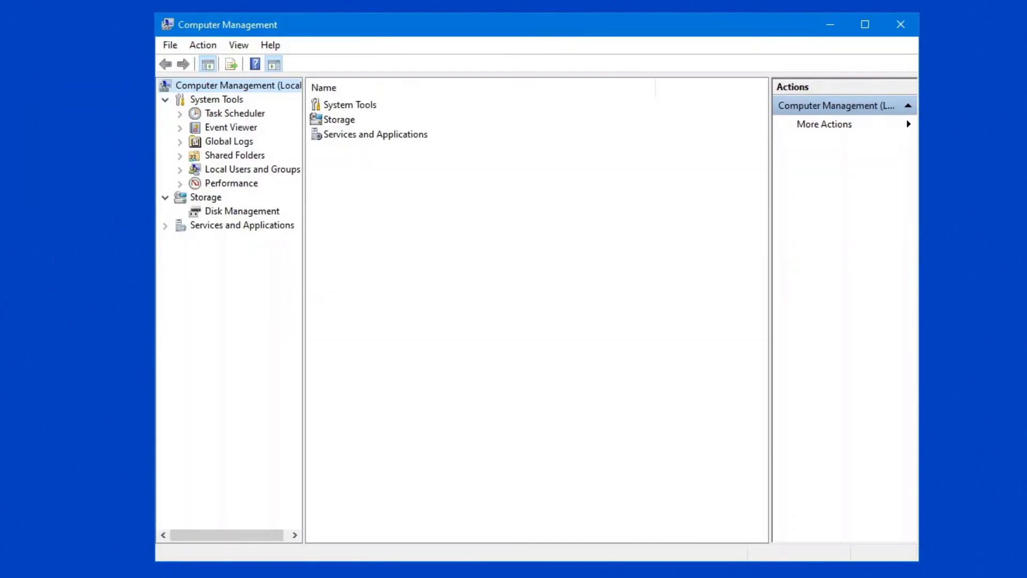
pyautogui.moveTo(223, 172)
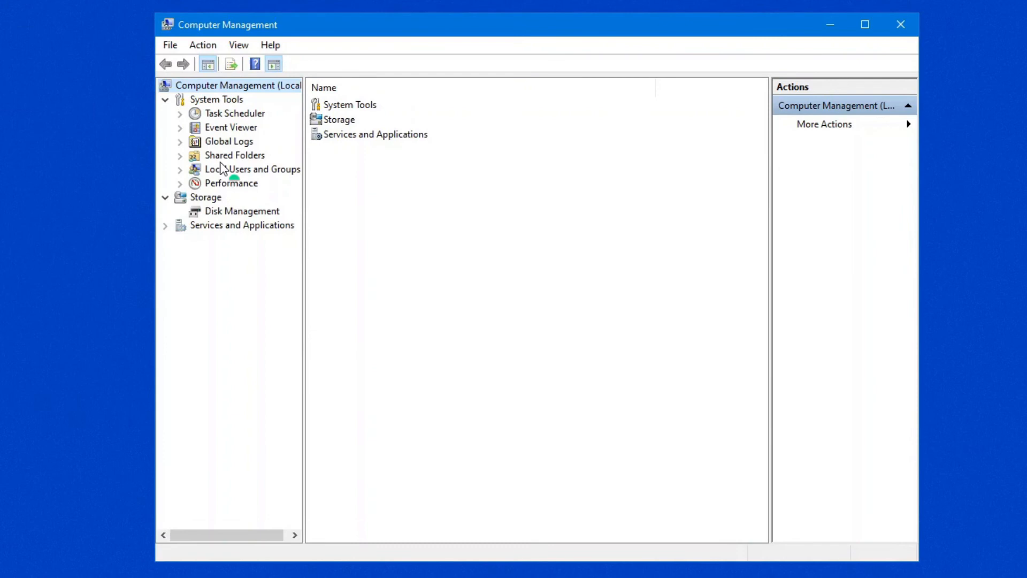
pyautogui.click(252, 169)
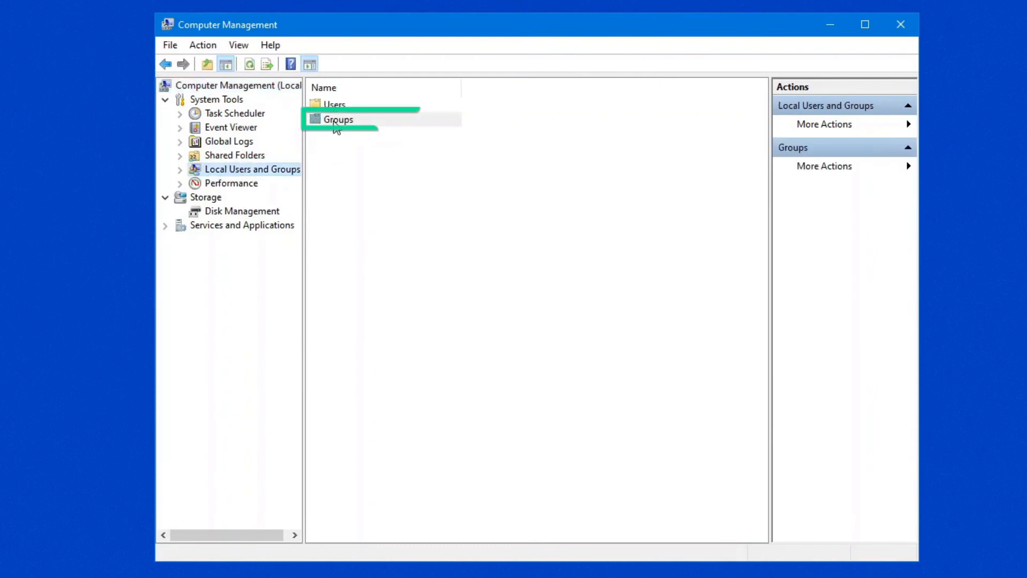
pyautogui.doubleClick(333, 370)
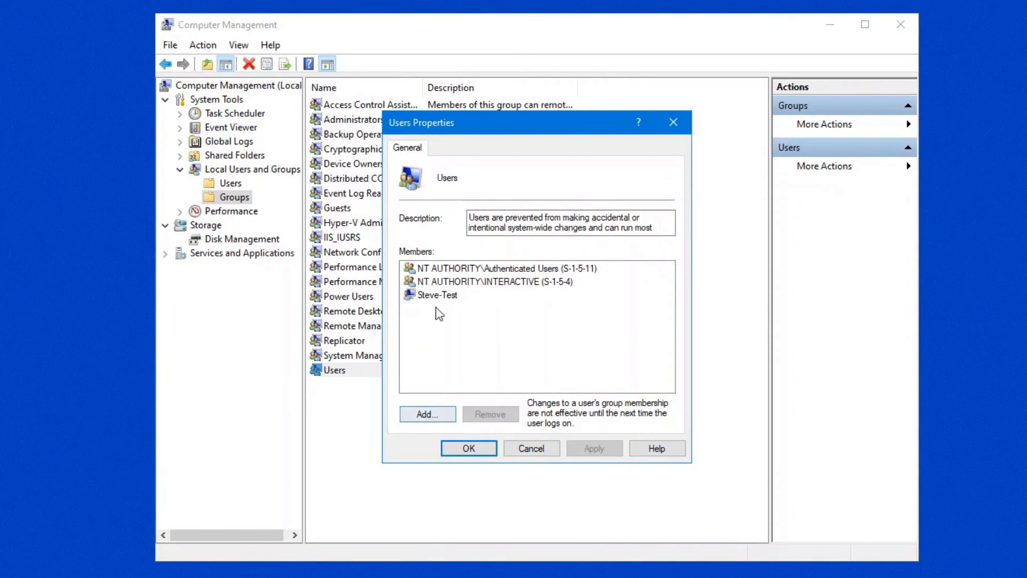
pyautogui.moveTo(450, 303)
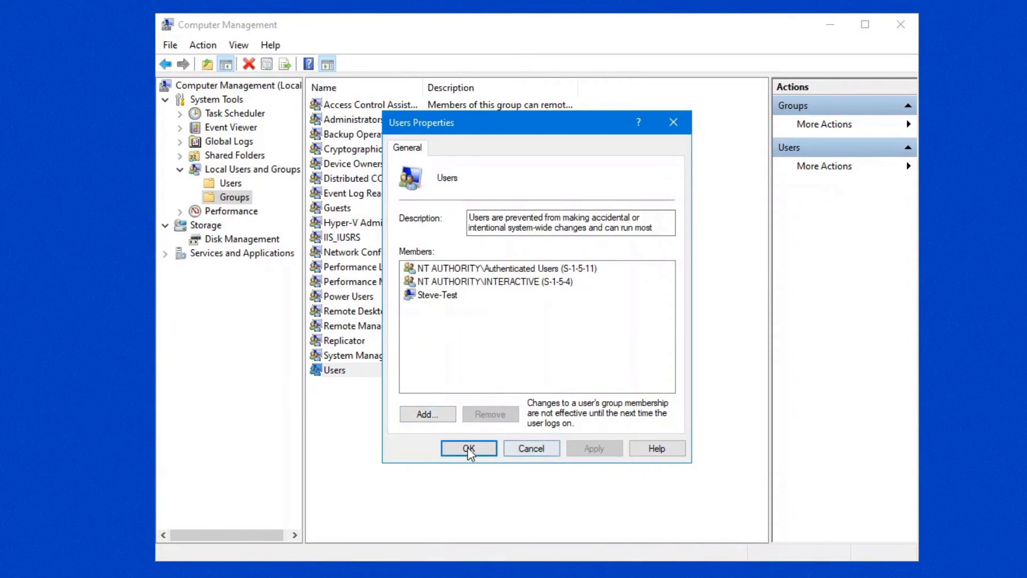
pyautogui.moveTo(433, 301)
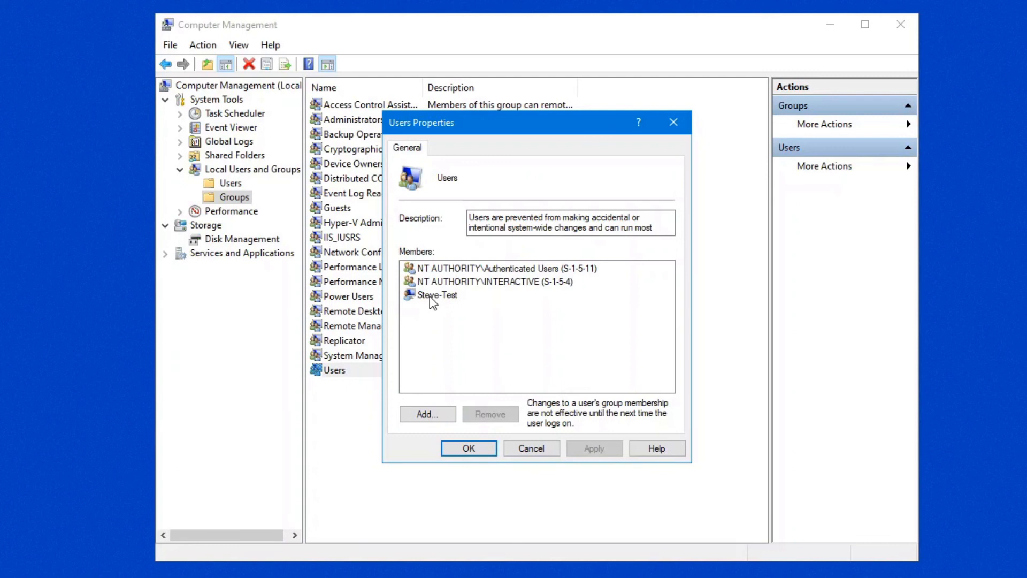
pyautogui.moveTo(431, 316)
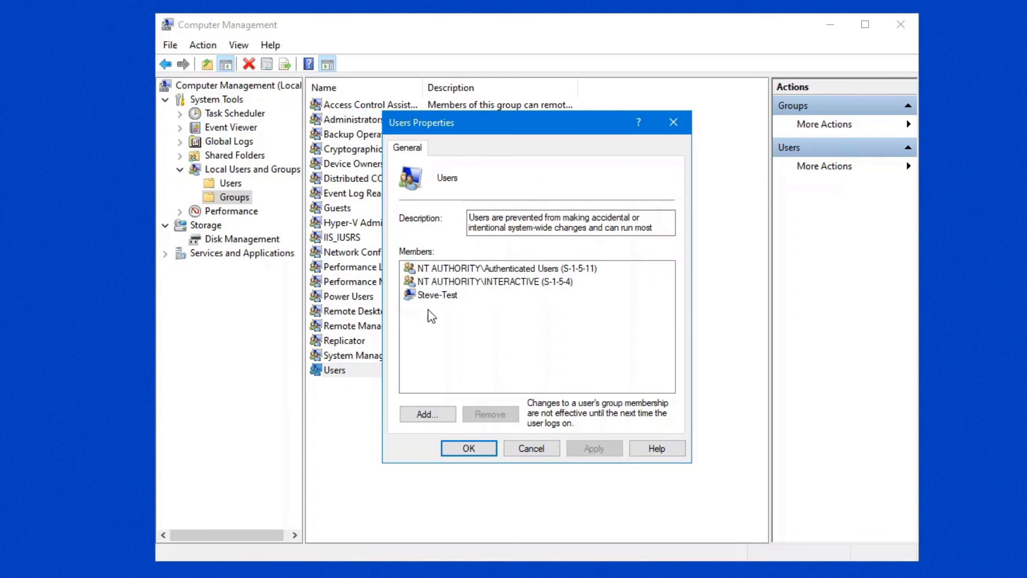
pyautogui.click(468, 448)
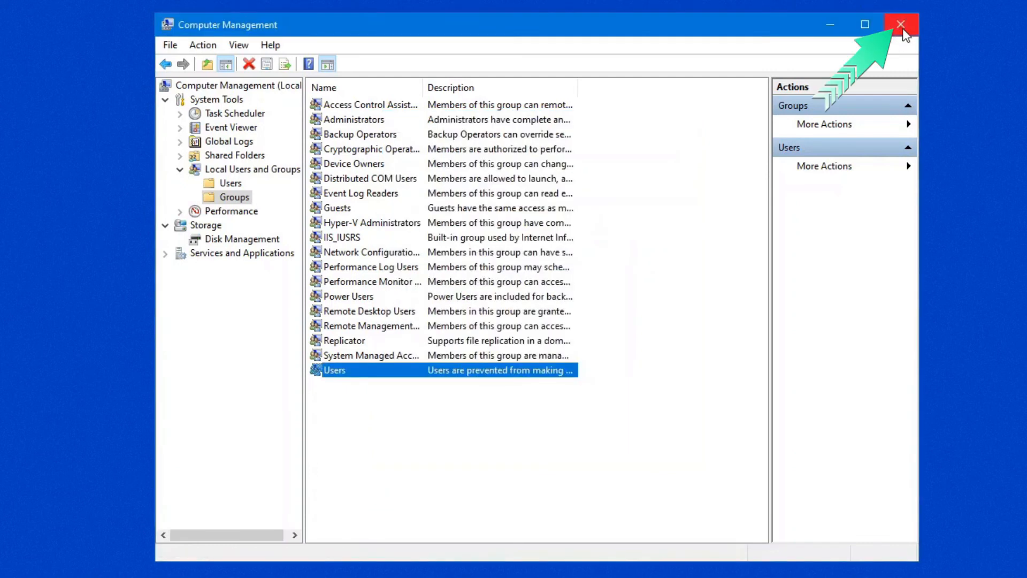
pyautogui.click(900, 24)
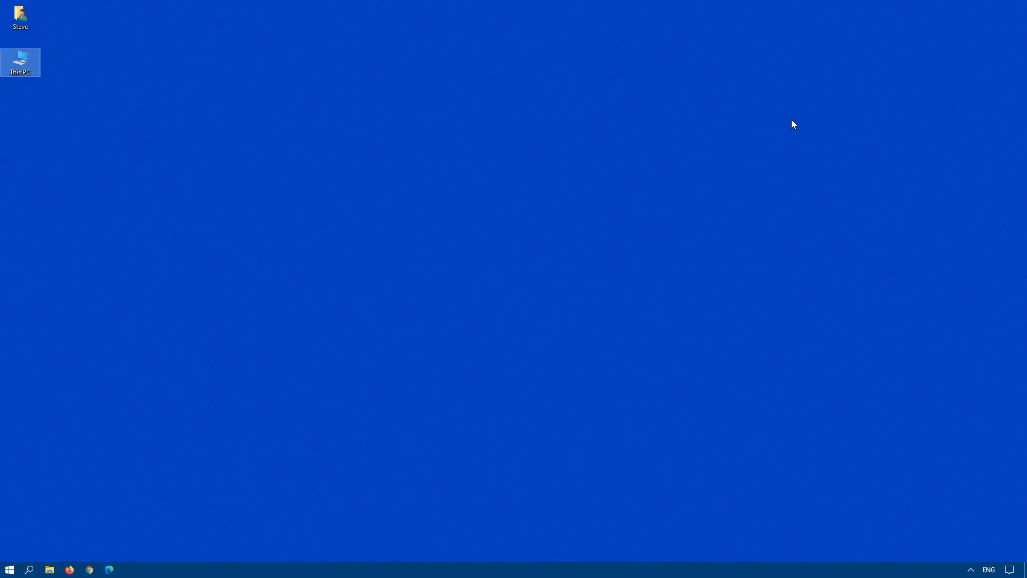